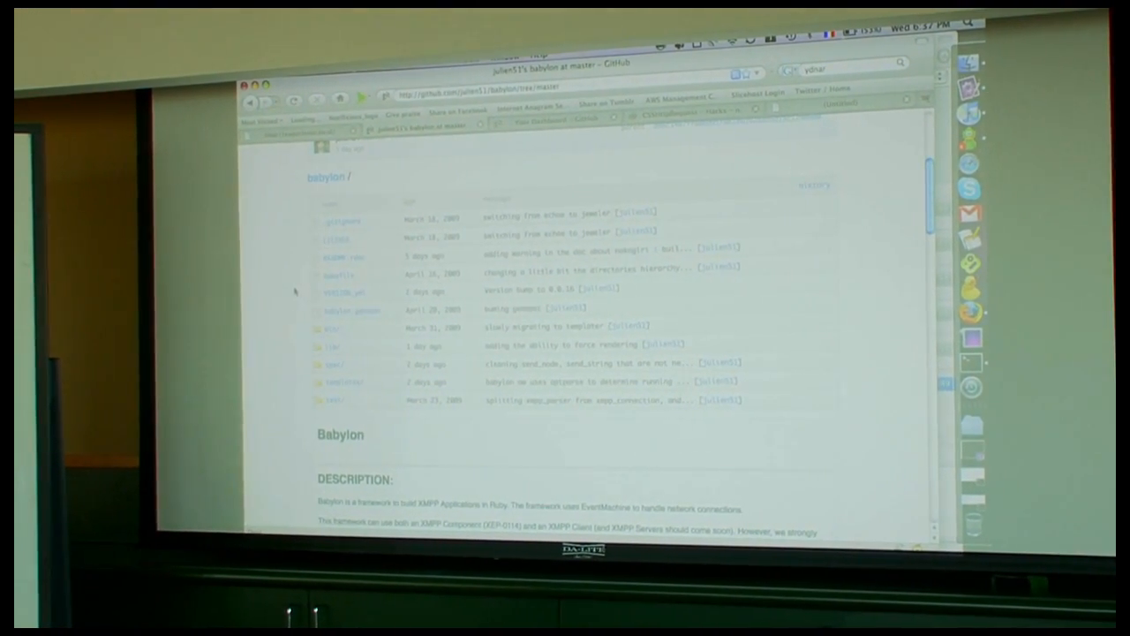
scroll(down, 3)
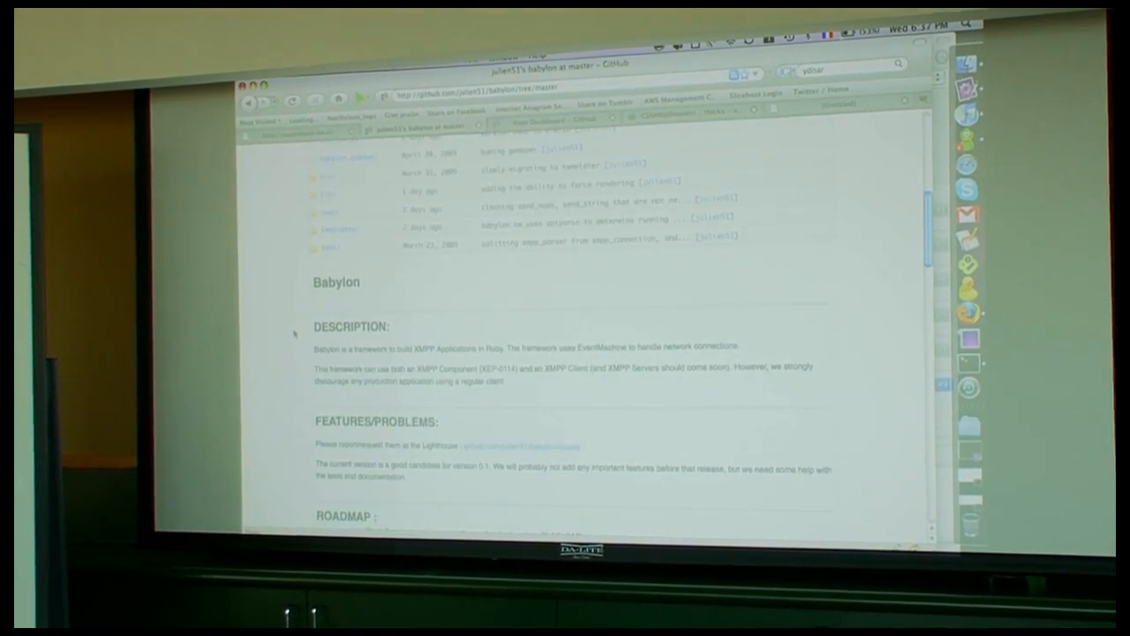
scroll(down, 3)
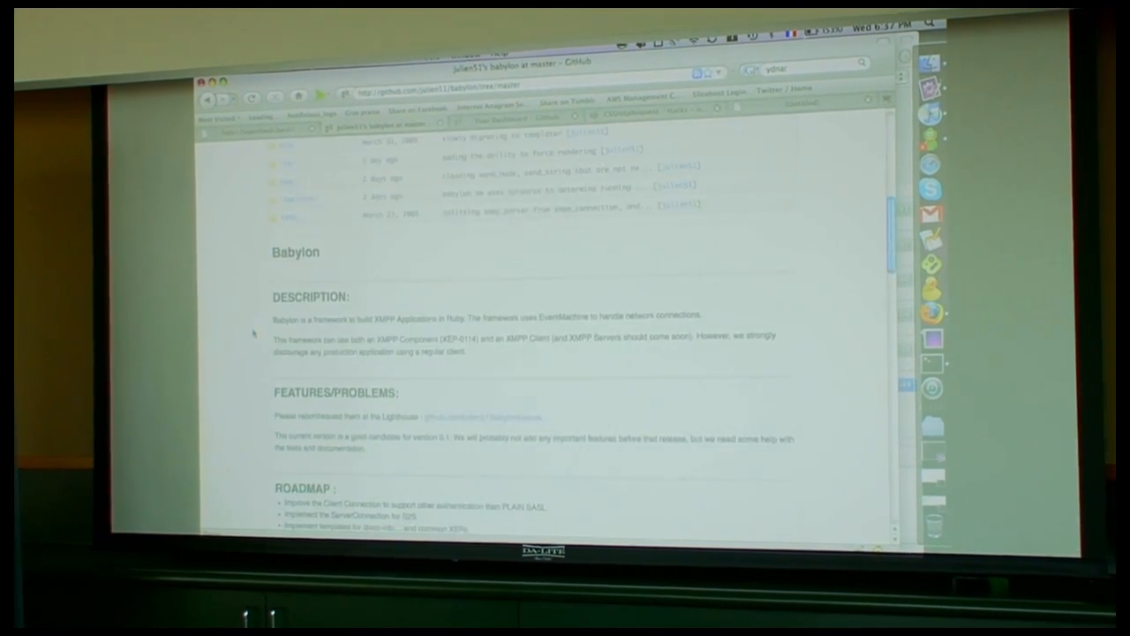